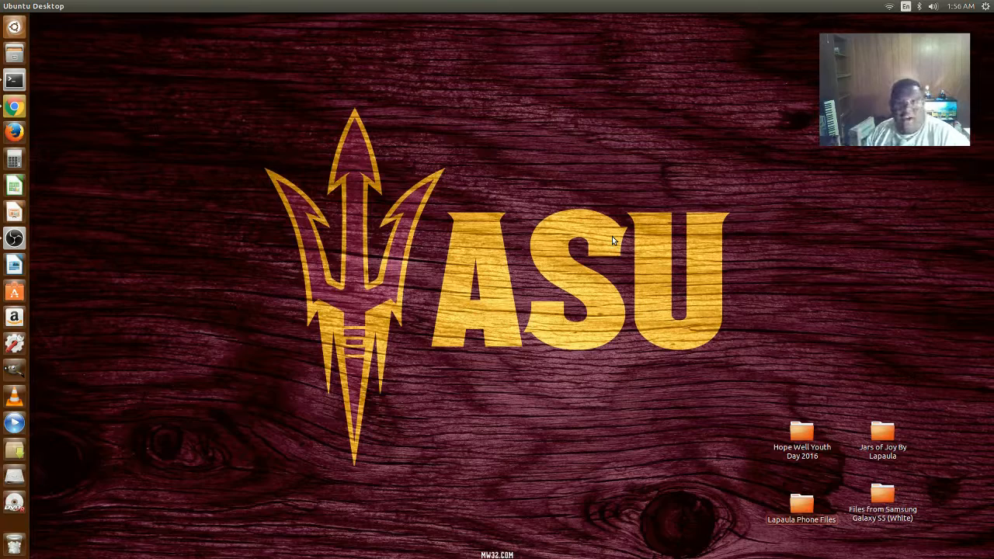
mouse_move(140, 159)
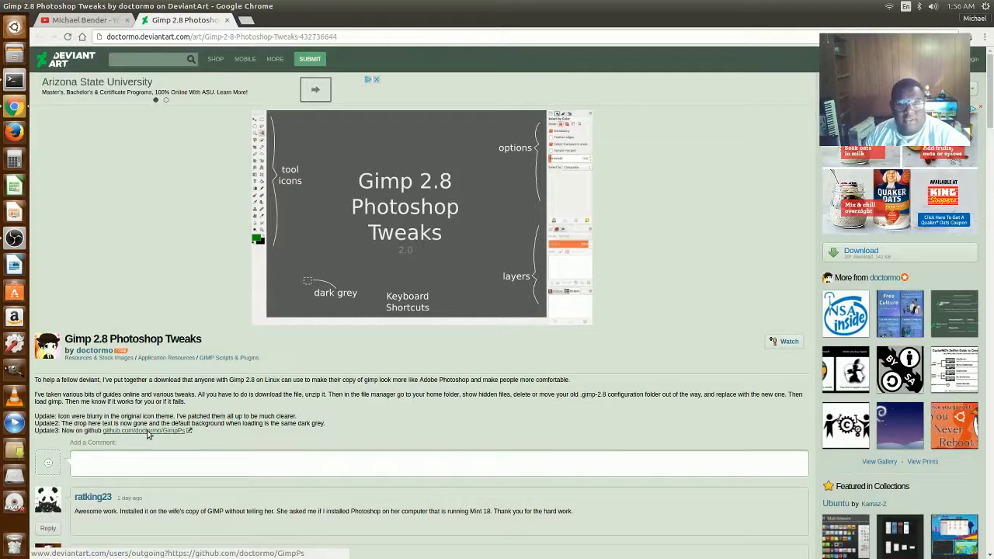
- Follow the link to the doctormo/GimpPs repository on GitHub
click(144, 431)
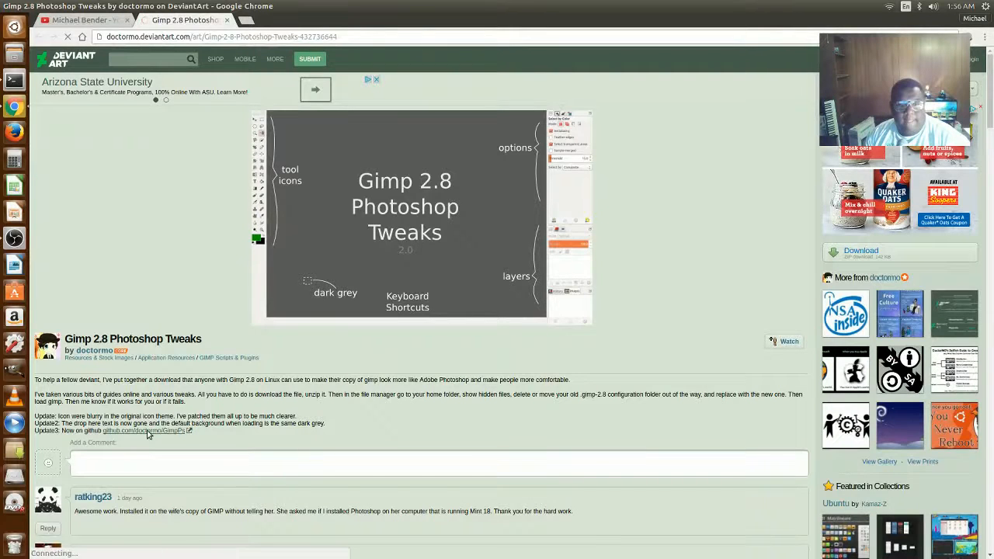
click(147, 430)
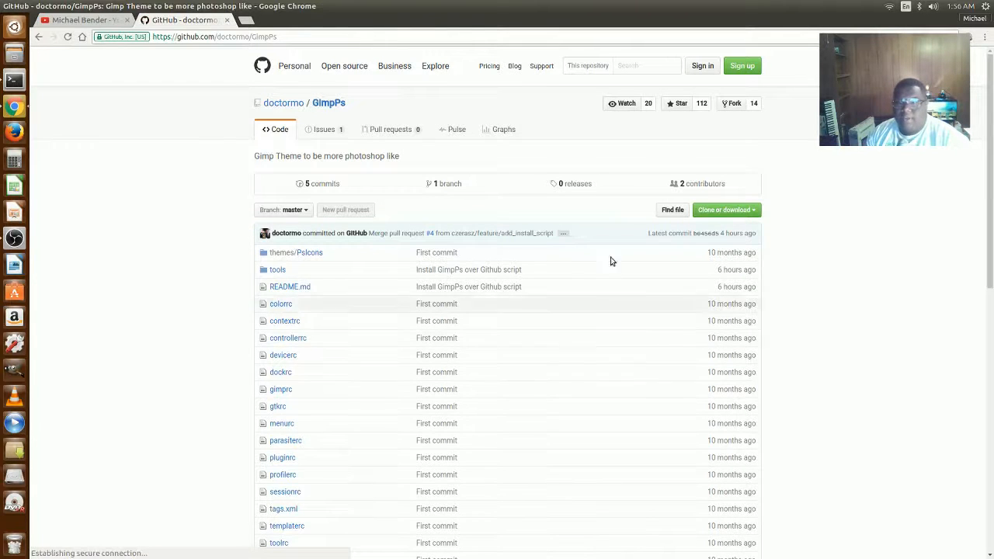
mouse_move(724, 210)
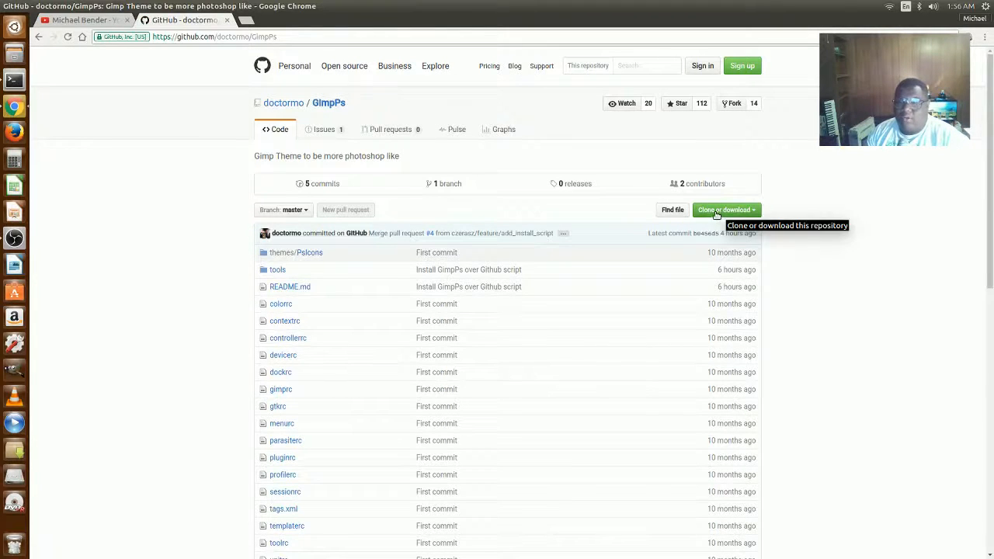
mouse_move(885, 180)
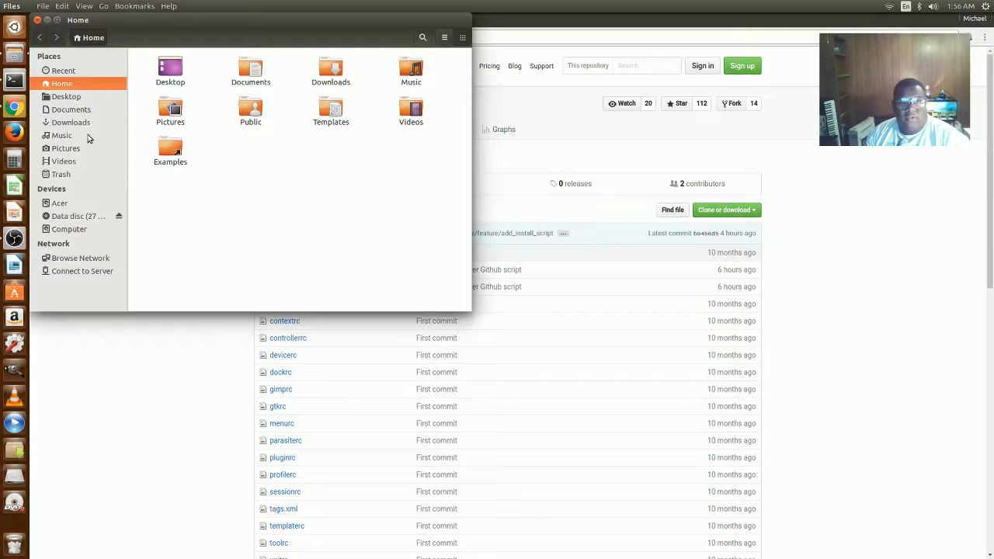
- In Downloads, select GimpPs-master.zip and bring up its context menu to extract it
click(71, 122)
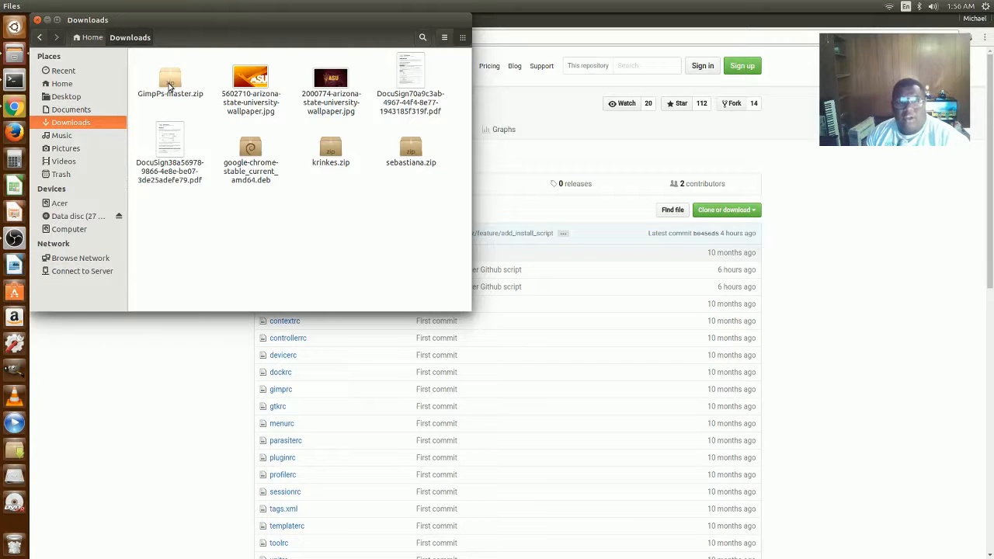
click(170, 81)
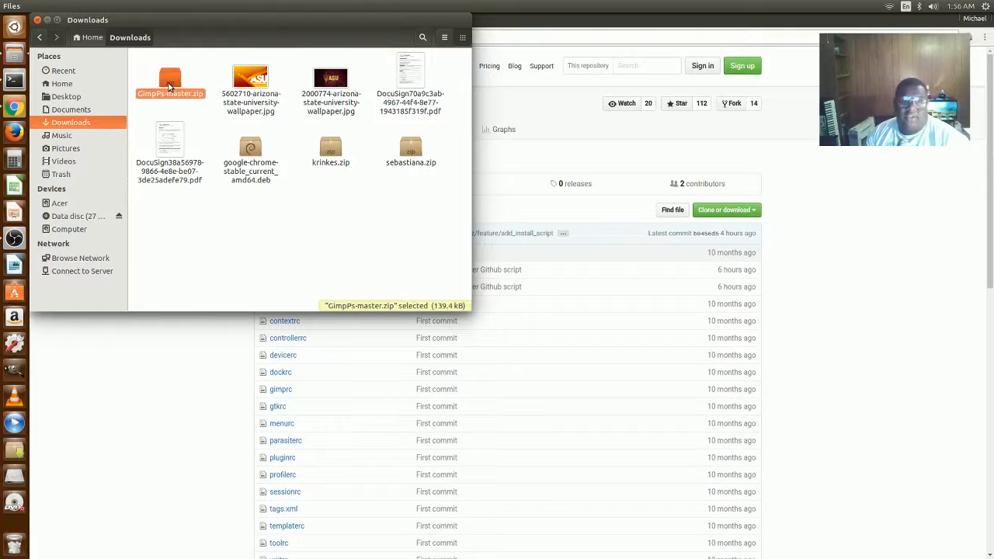
right_click(170, 82)
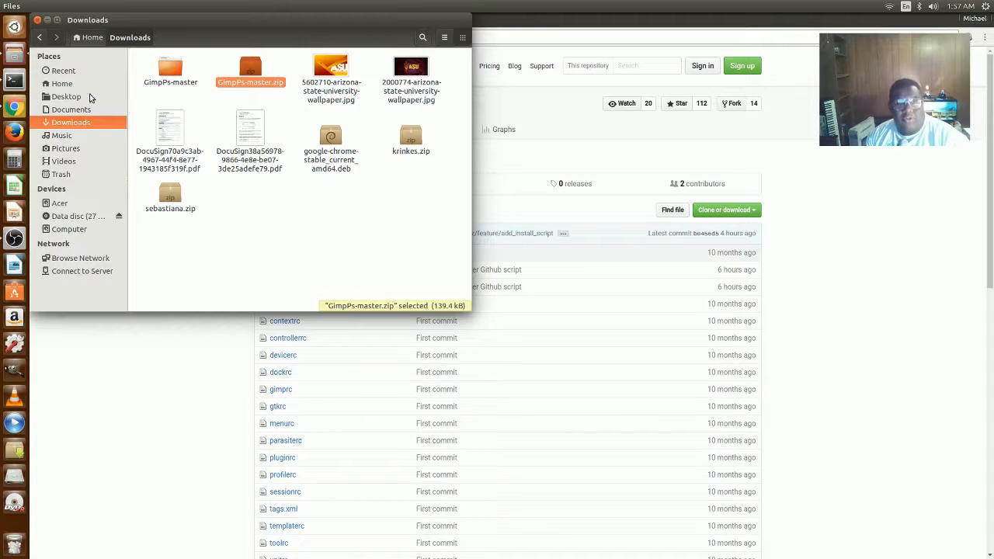
- Open Home in a new window, show hidden files, and scroll to .gimp-2.8
right_click(62, 83)
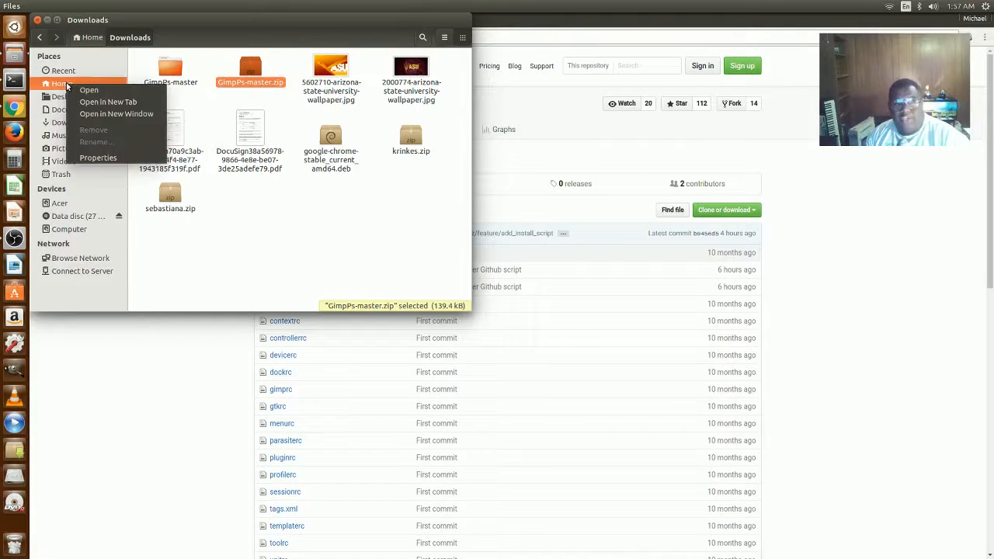
mouse_move(115, 113)
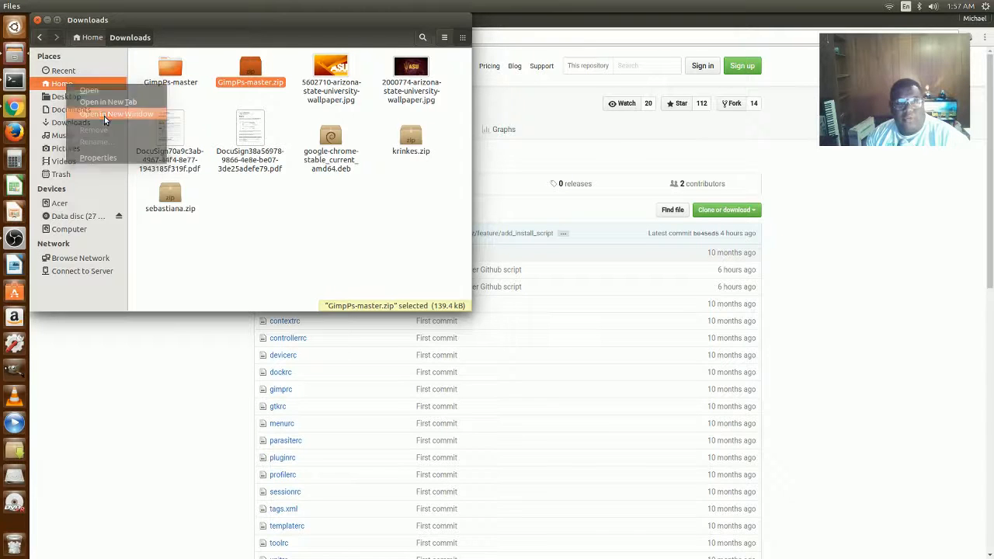
click(120, 113)
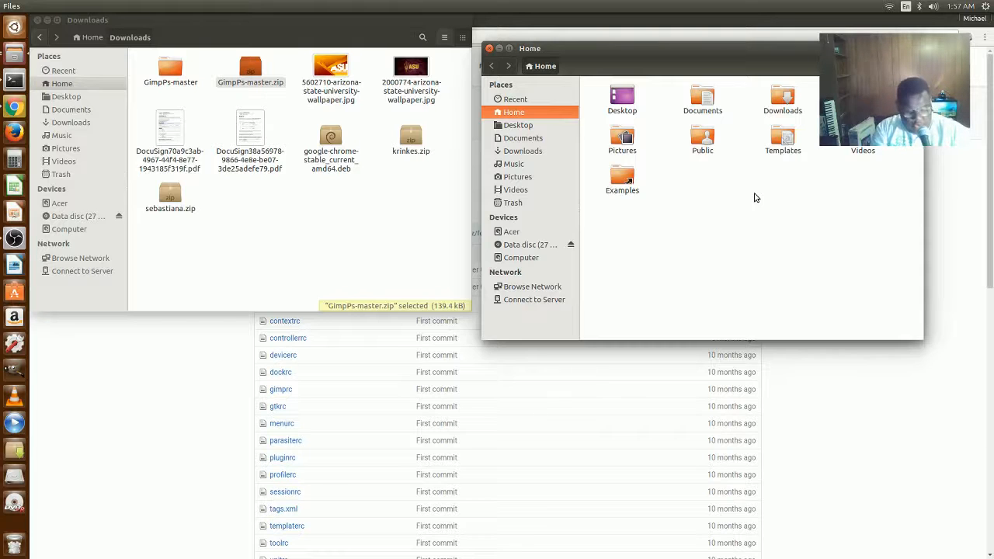
key(ctrl+h)
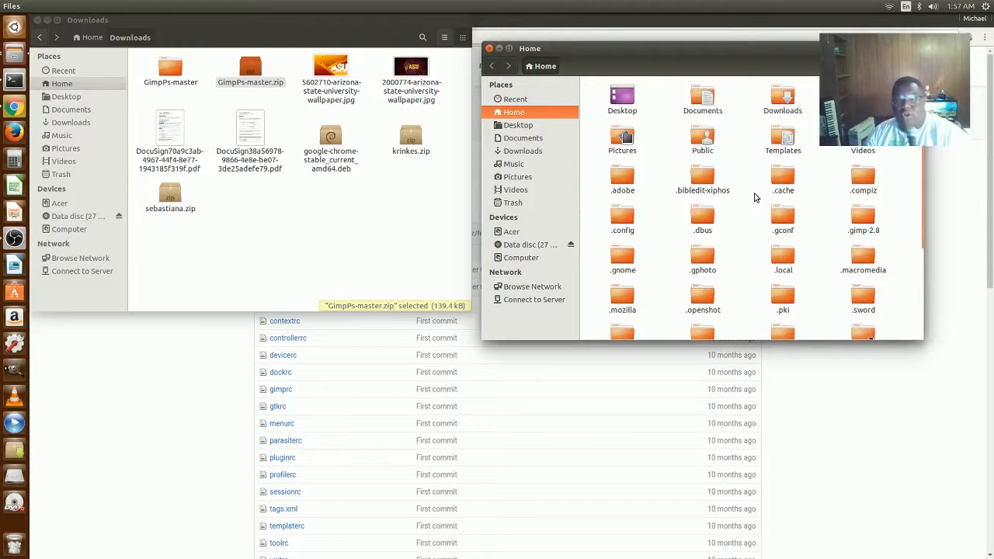
scroll(down, 3)
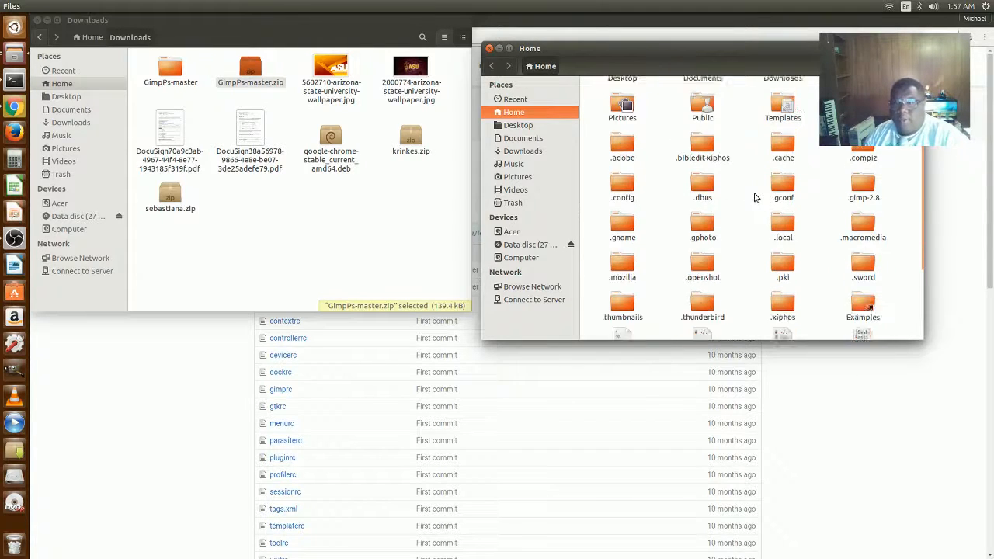
scroll(down, 3)
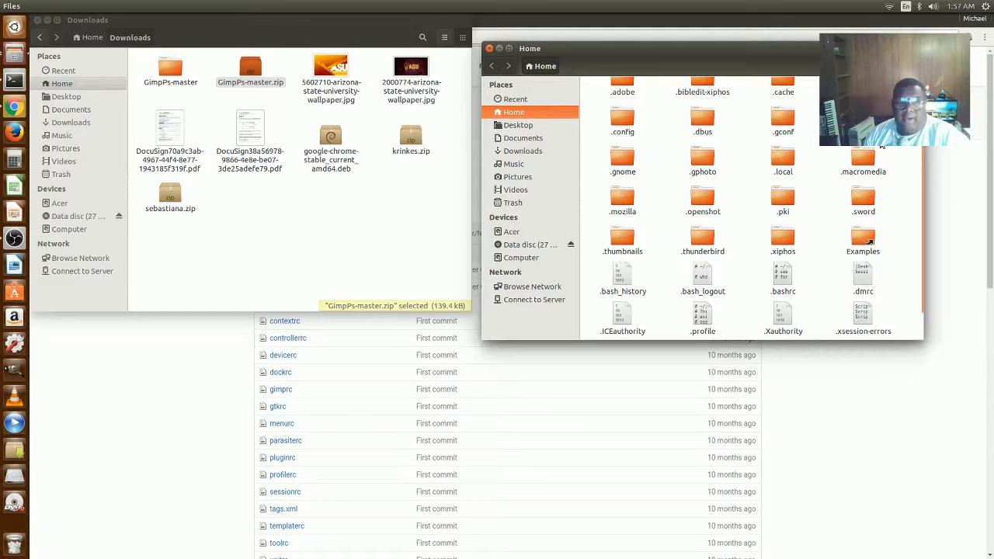
click(170, 70)
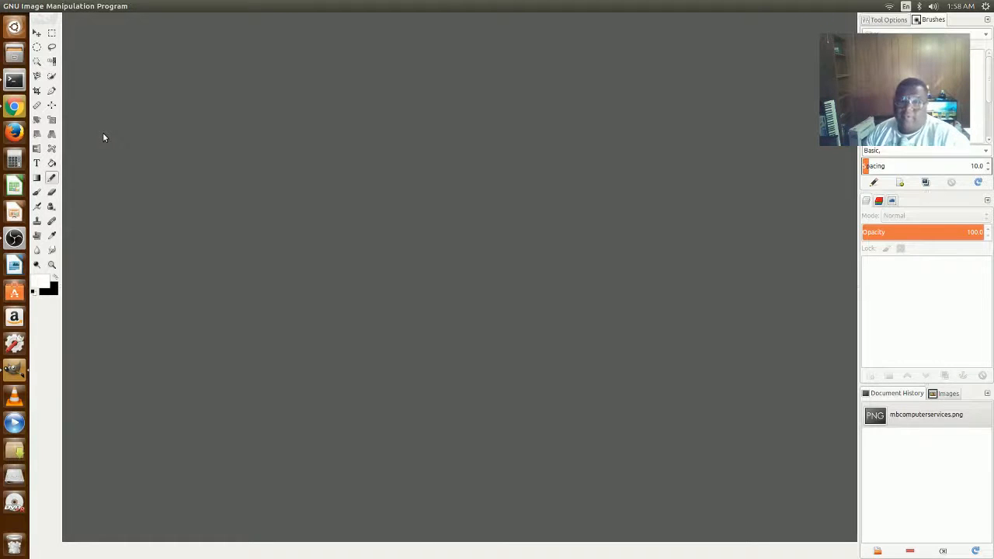
mouse_move(254, 95)
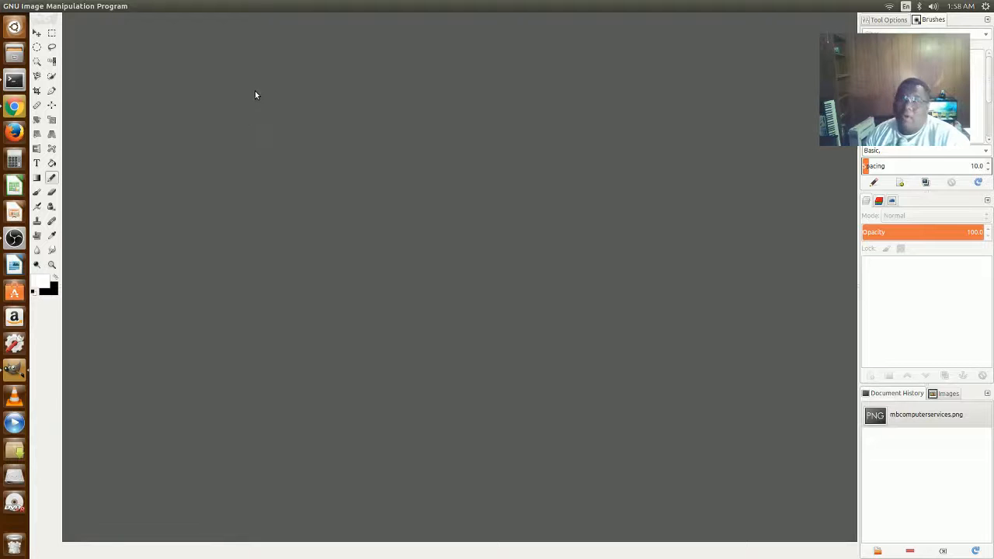